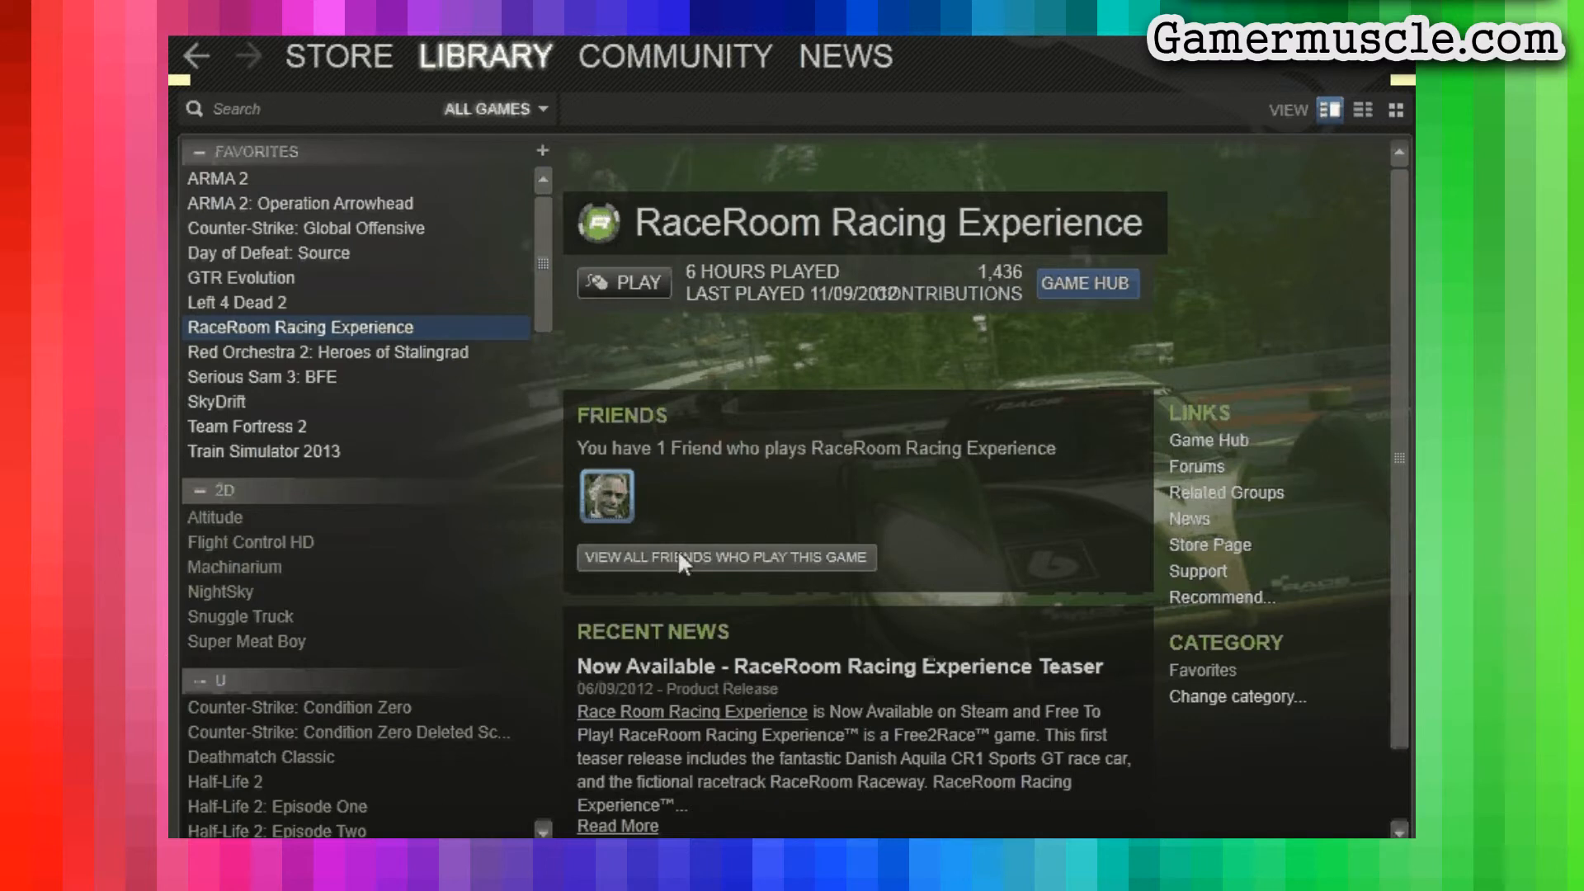
{"action": "mouse_move", "coordinate": [533, 291]}
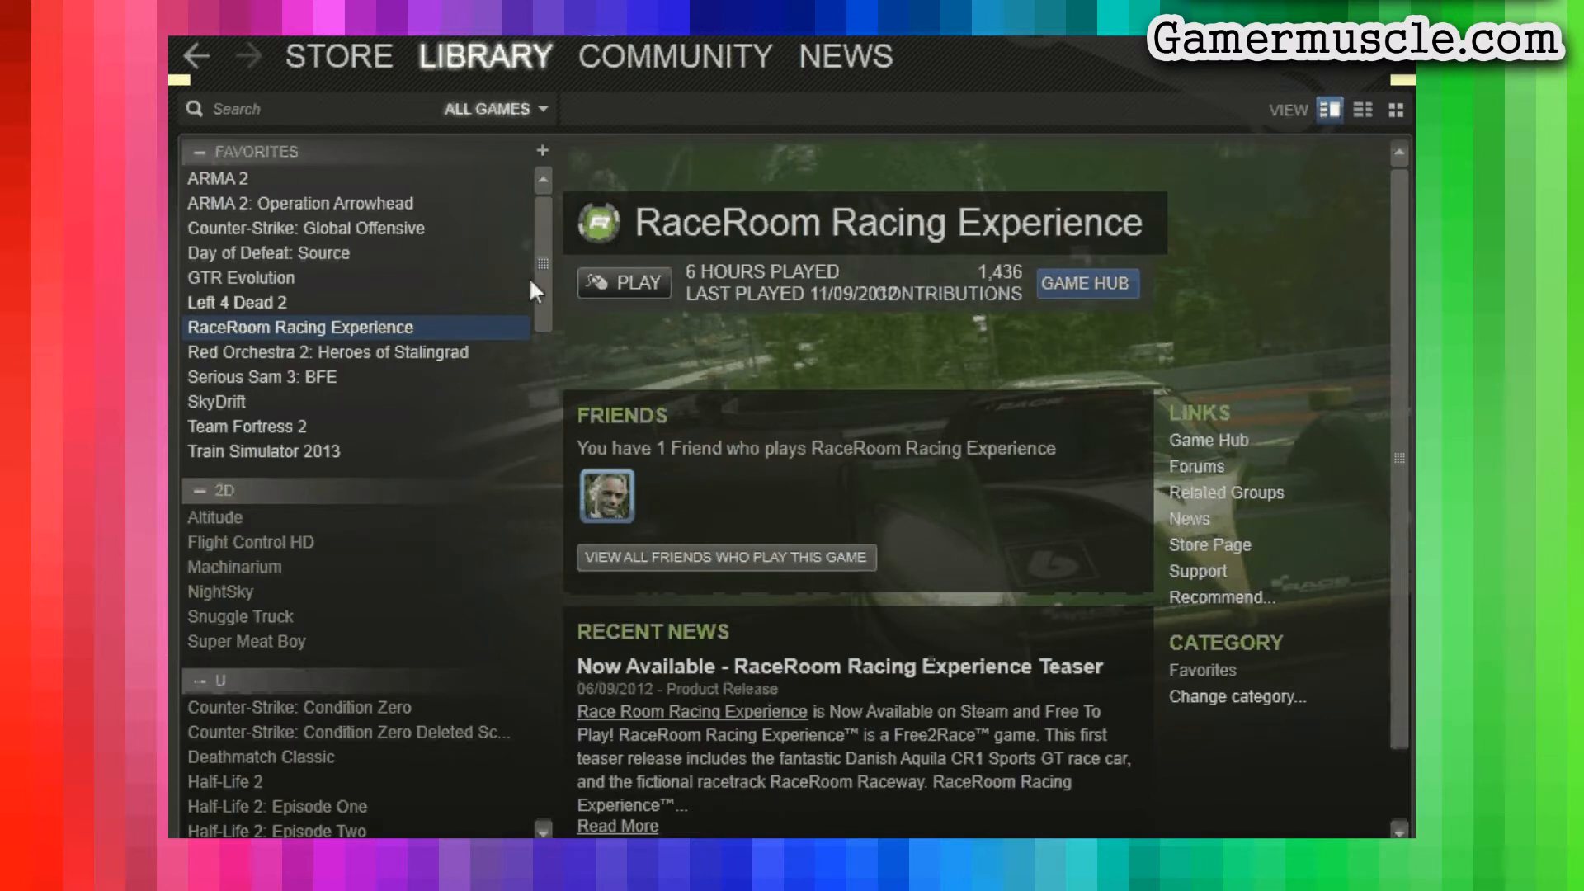
Locate Train Simulator 2013 in the Library list and bring up its Properties window
{"action": "scroll", "scroll_direction": "down", "scroll_amount": 3}
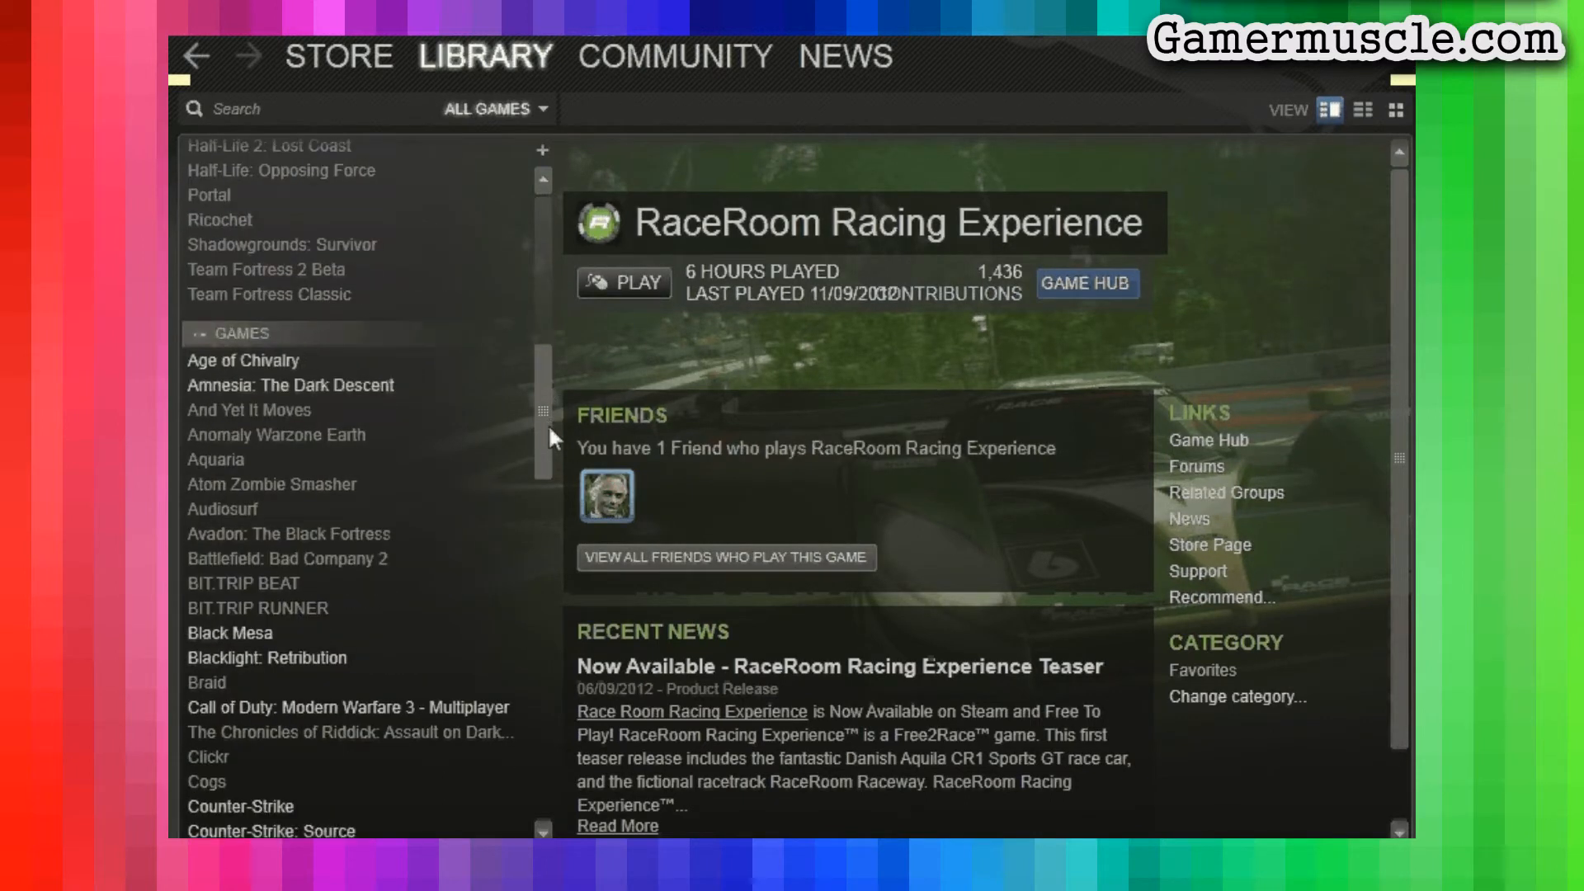
{"action": "scroll", "scroll_direction": "down", "scroll_amount": 3}
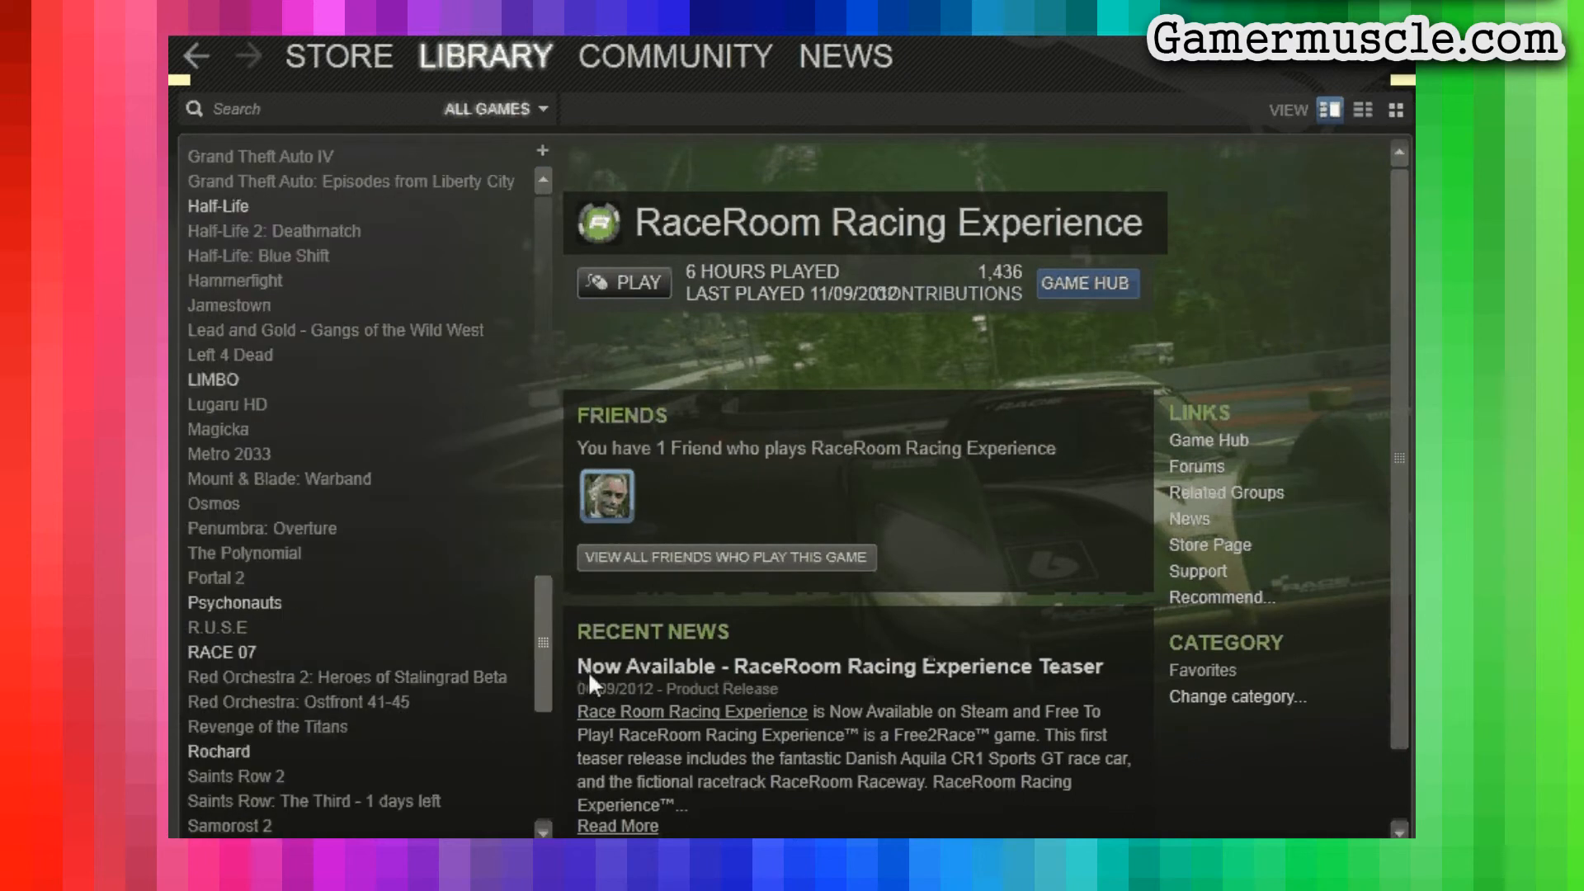
{"action": "scroll", "scroll_direction": "down", "scroll_amount": 3}
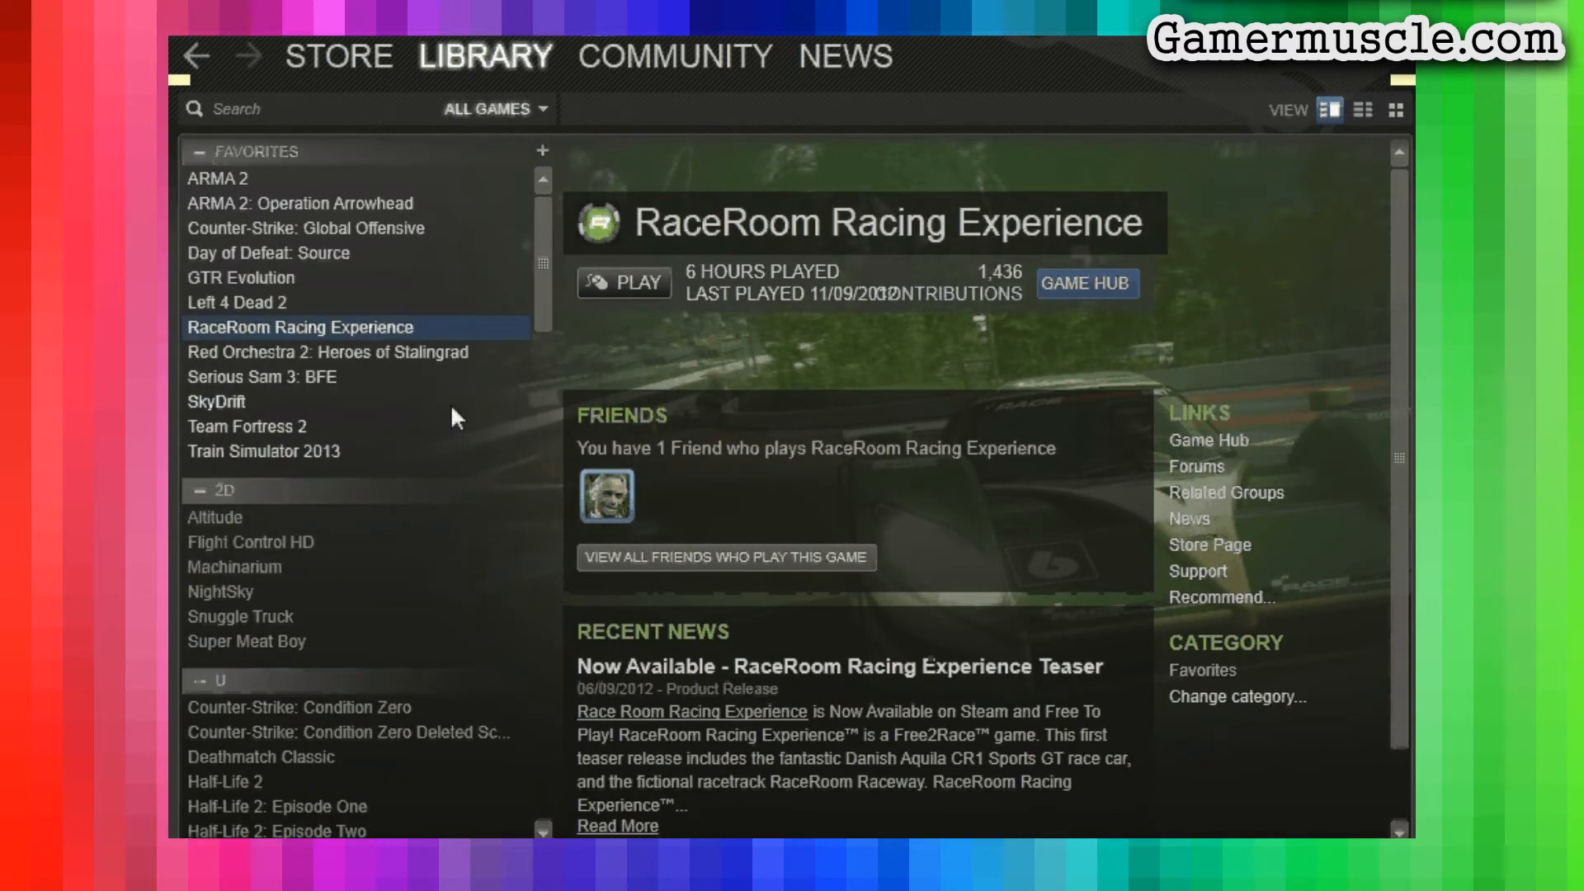
{"action": "right_click", "coordinate": [262, 452]}
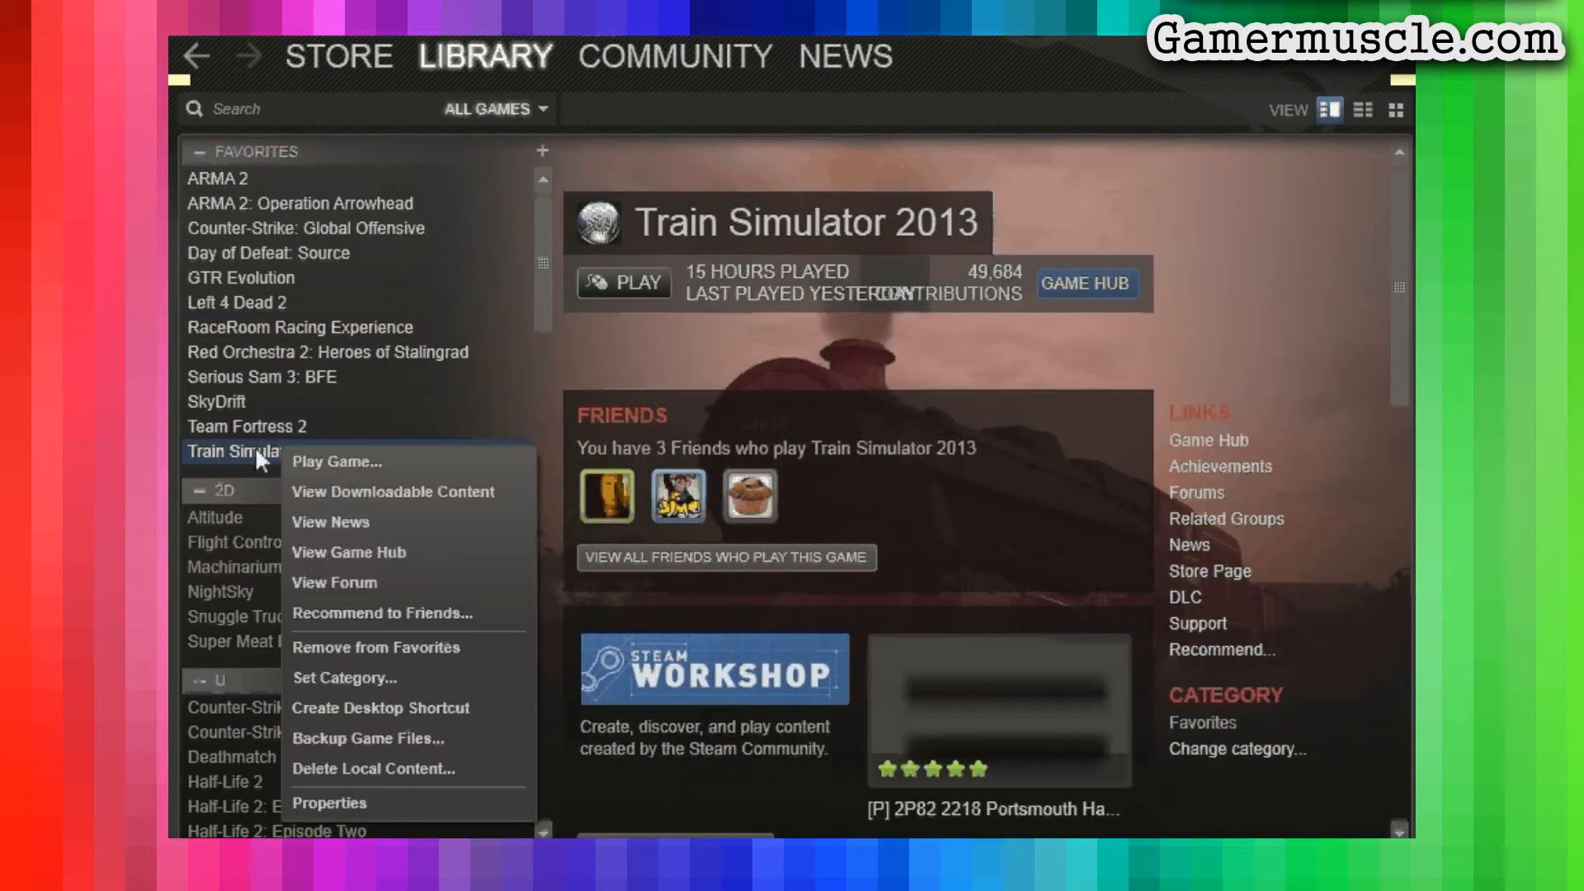
{"action": "mouse_move", "coordinate": [407, 769]}
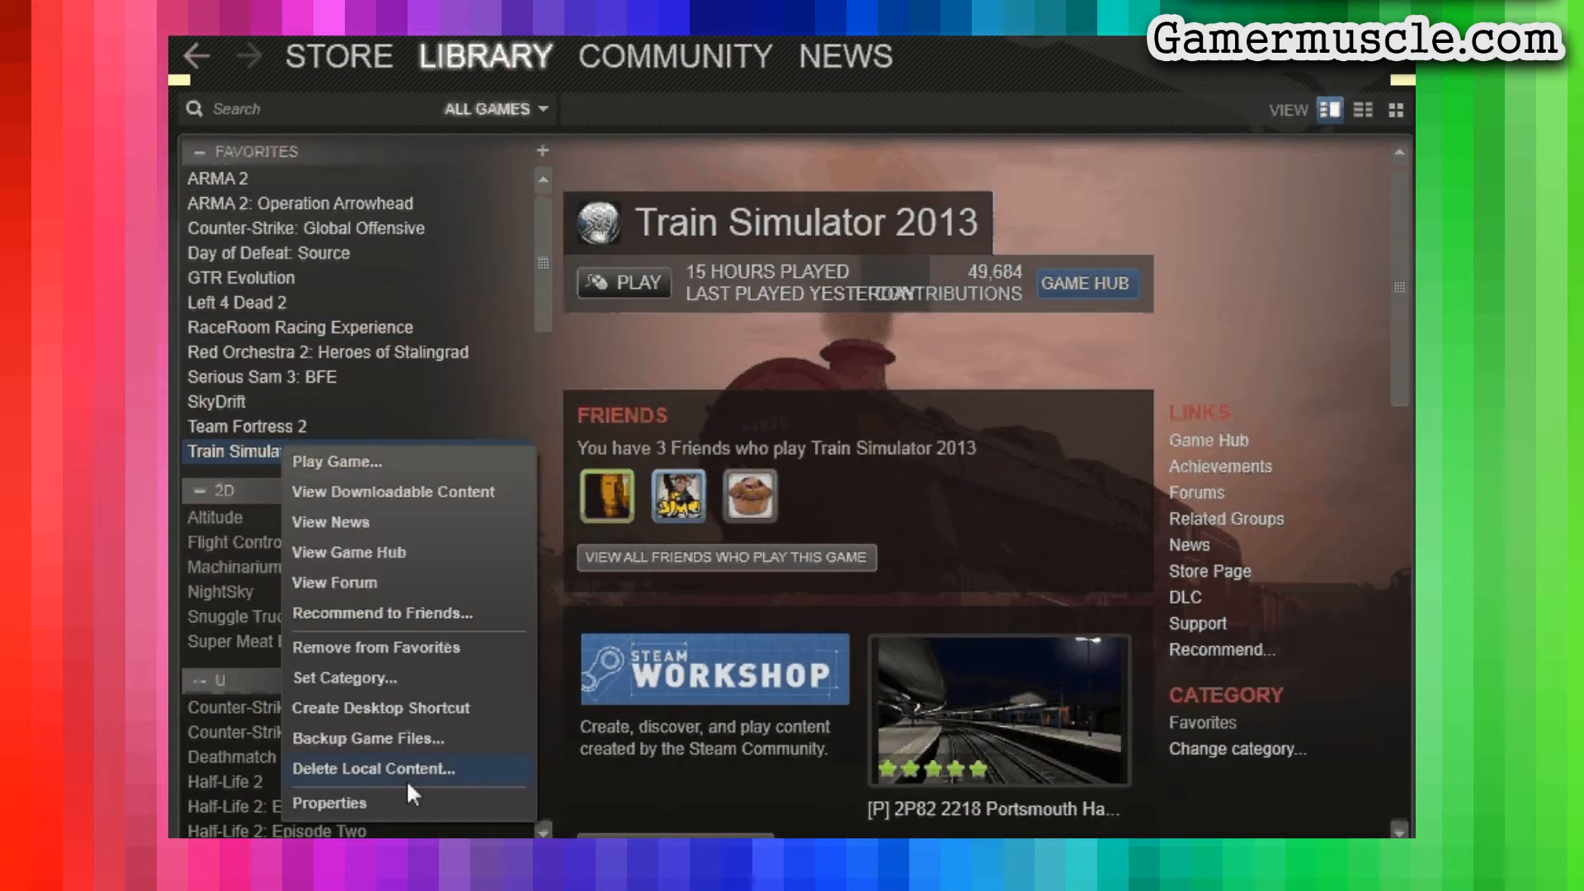
{"action": "left_click", "coordinate": [330, 804]}
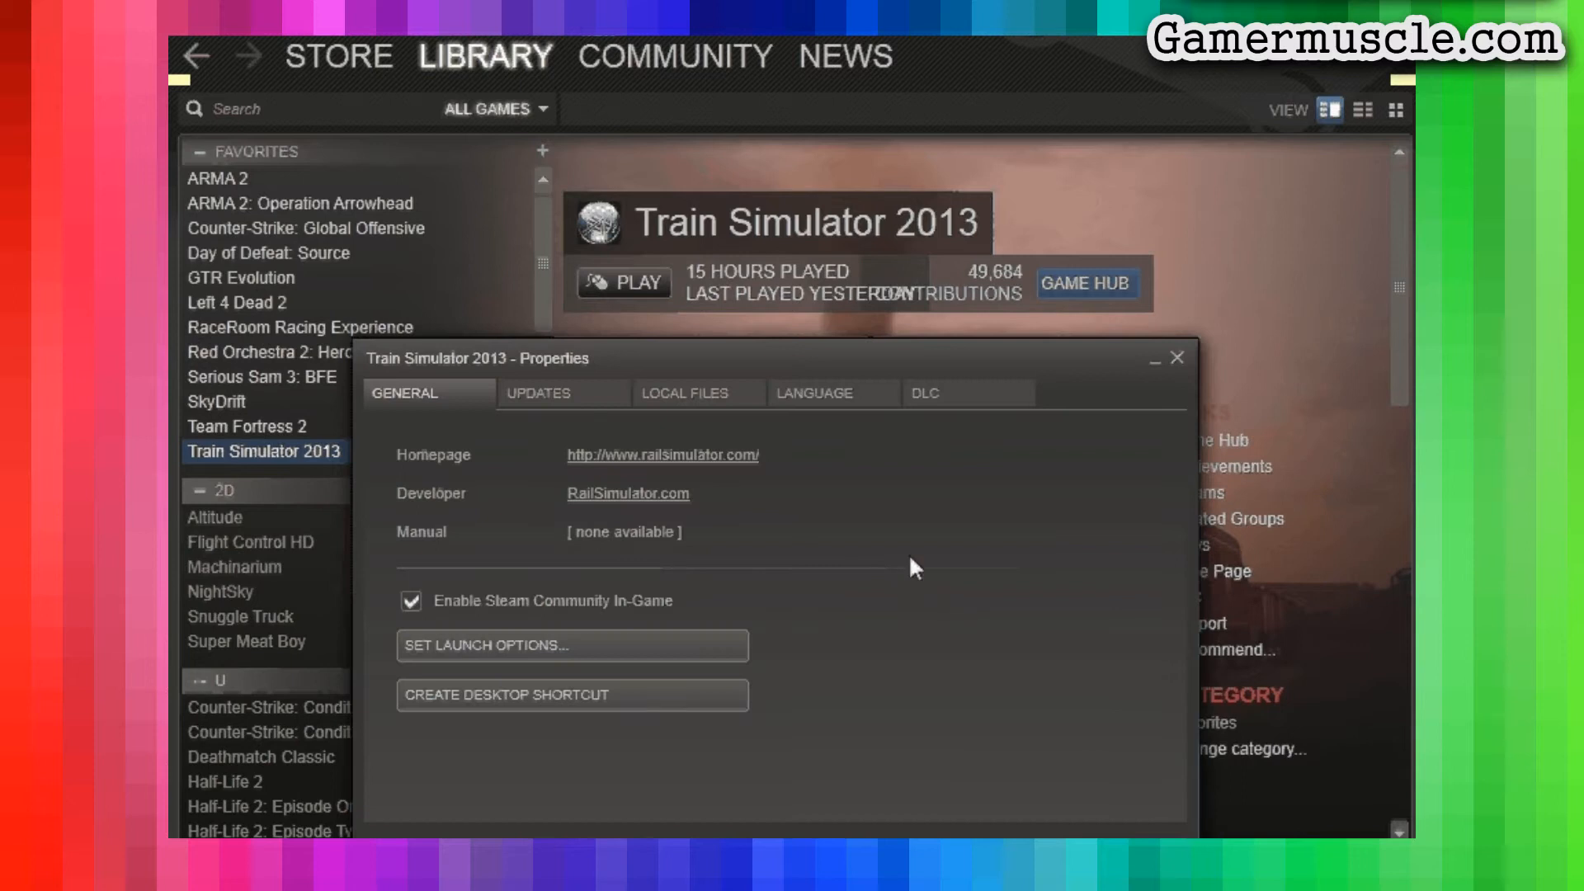
{"action": "mouse_move", "coordinate": [663, 455]}
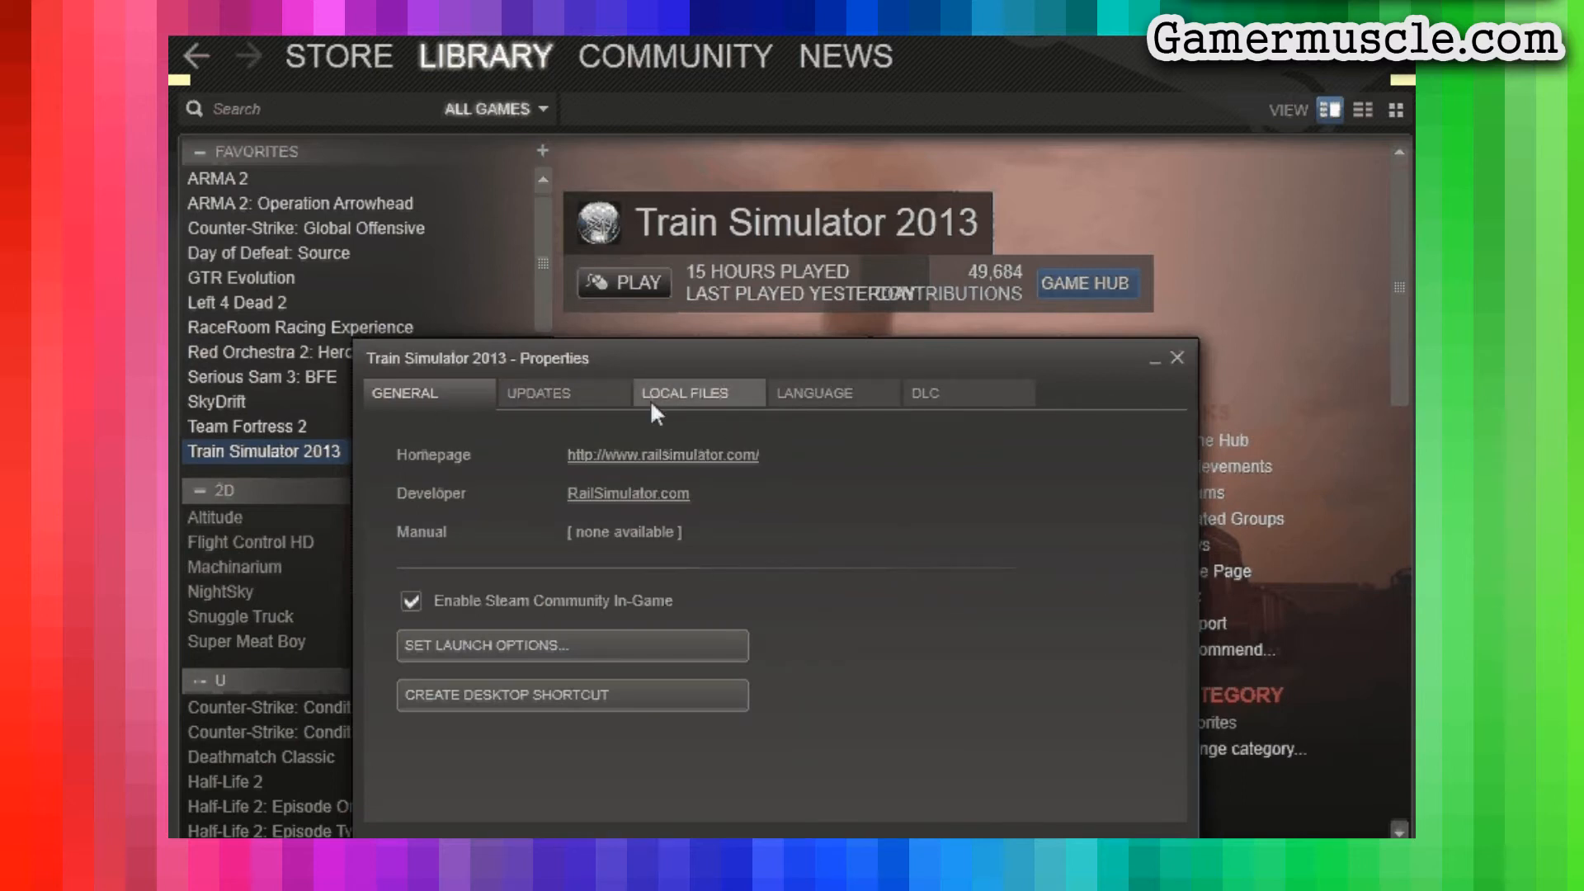
{"action": "mouse_move", "coordinate": [897, 417]}
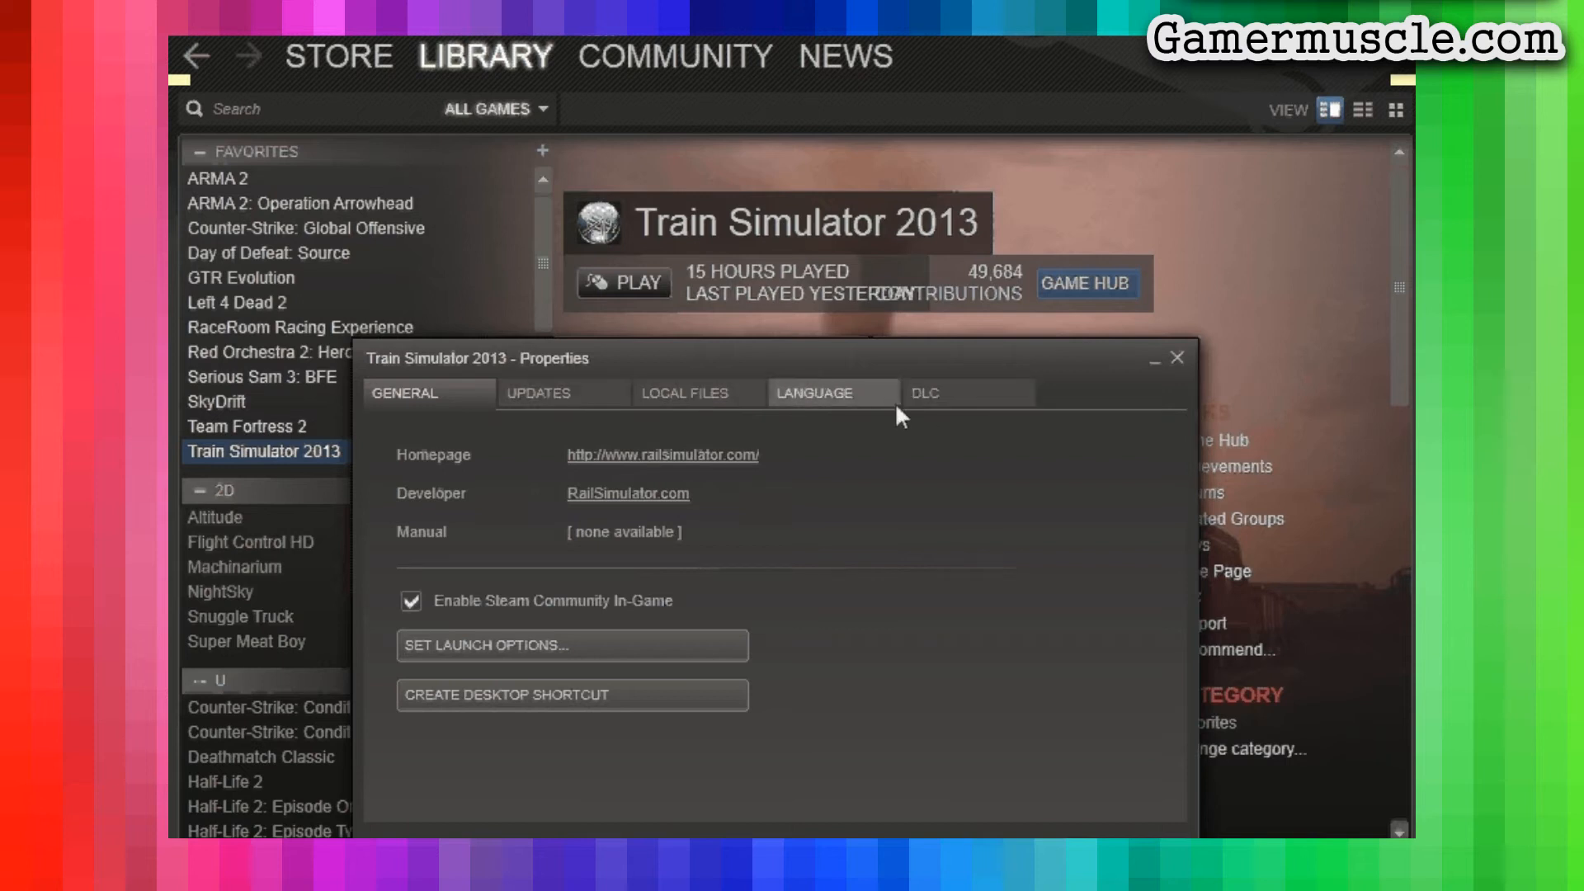
{"action": "mouse_move", "coordinate": [903, 560]}
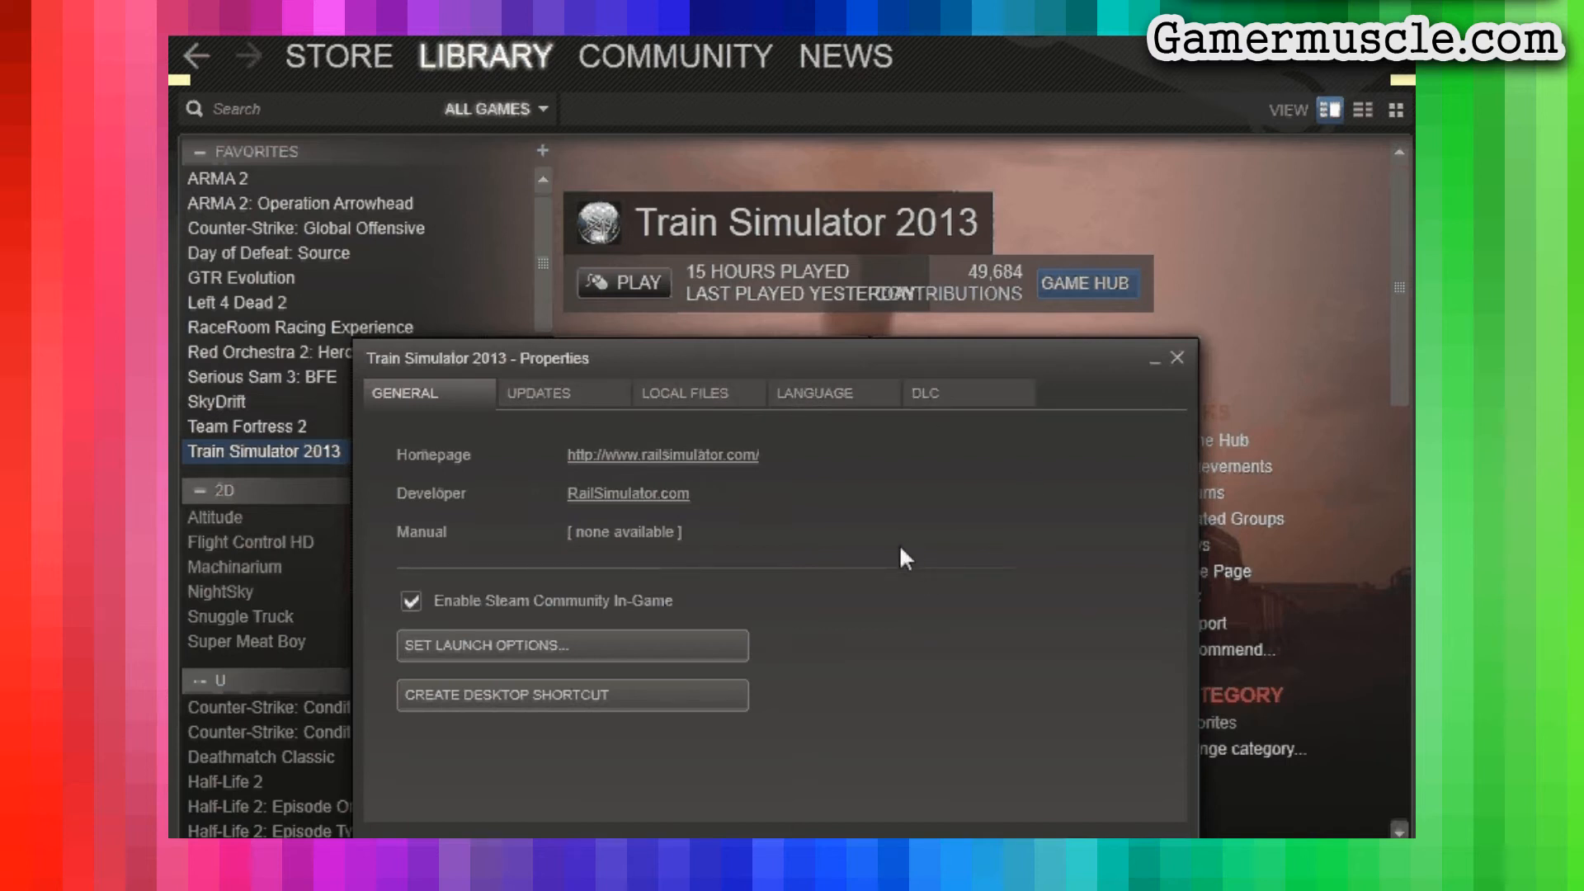
{"action": "mouse_move", "coordinate": [825, 478]}
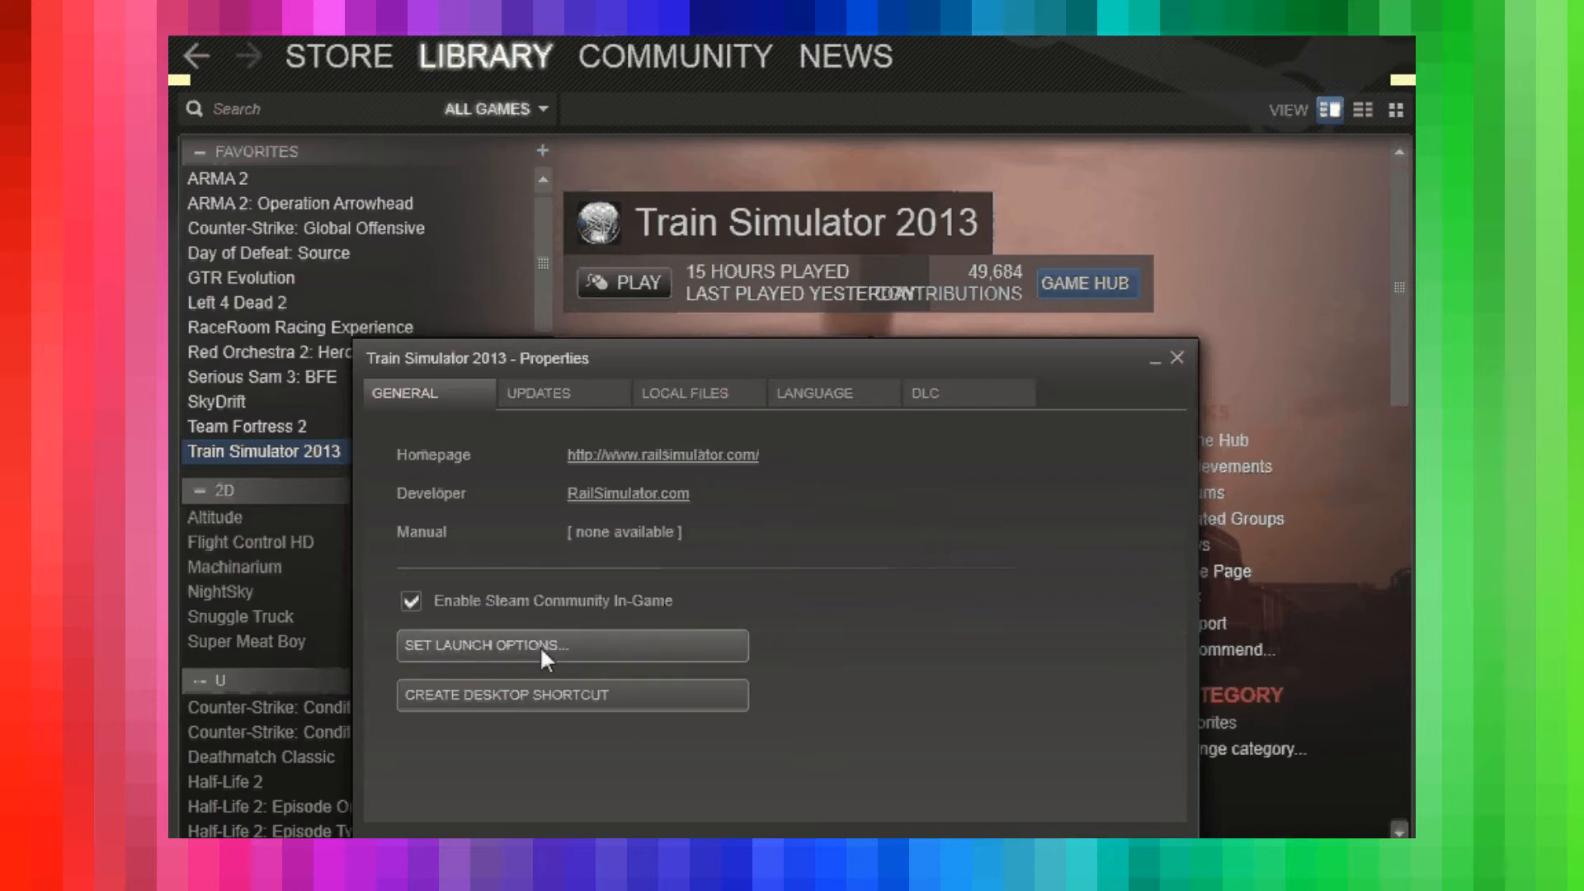
Enter -SetFOV=110 as the launch option, replacing the old field-of-view number
{"action": "left_click", "coordinate": [571, 645]}
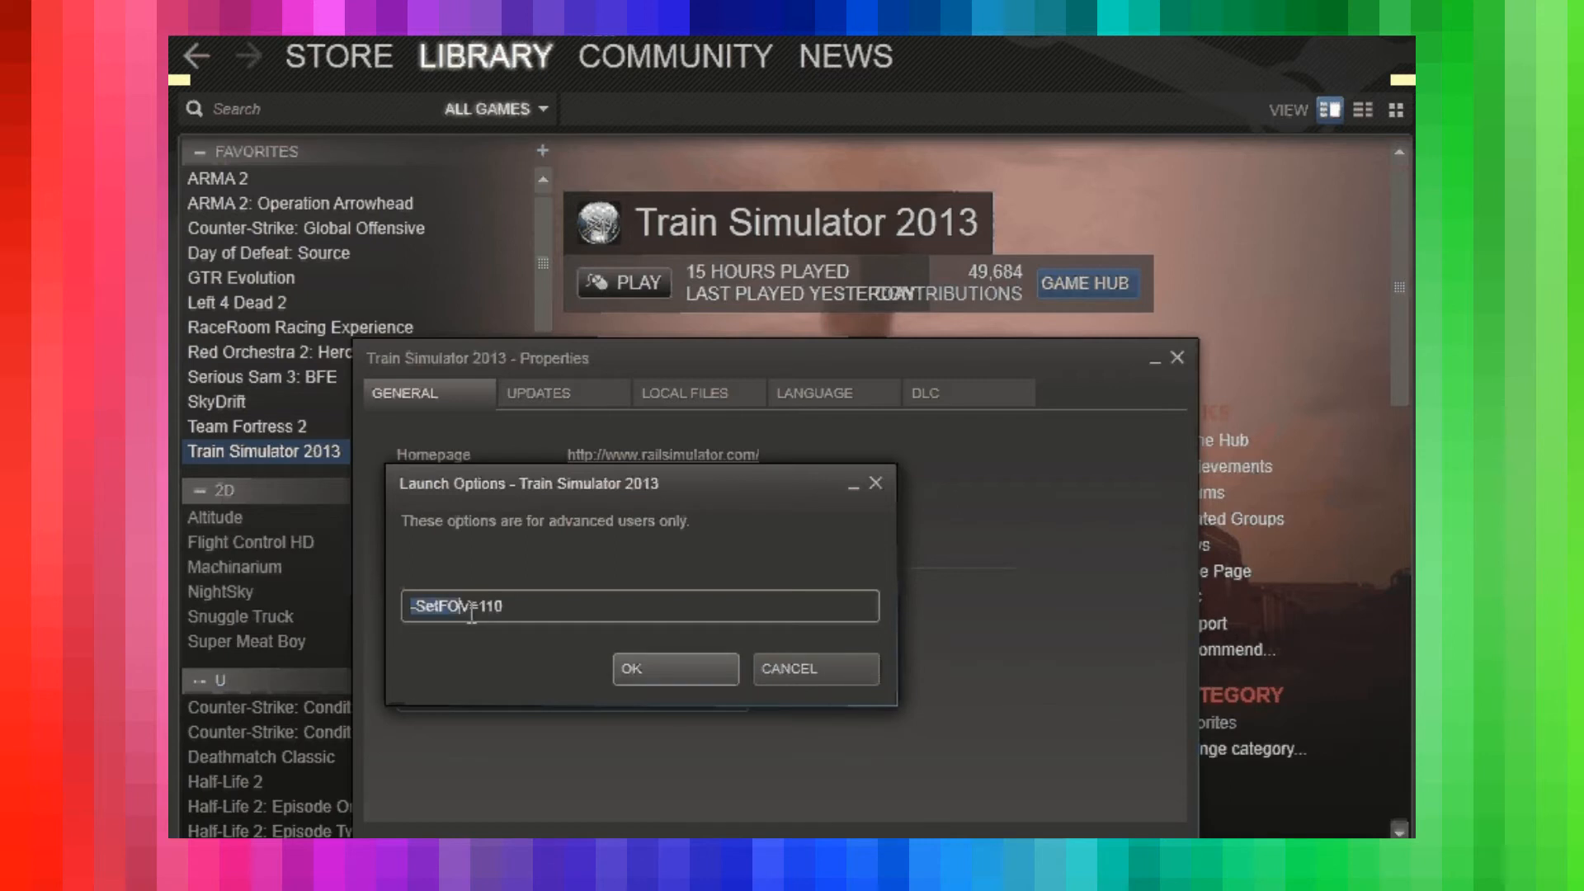
{"action": "left_click", "coordinate": [495, 606]}
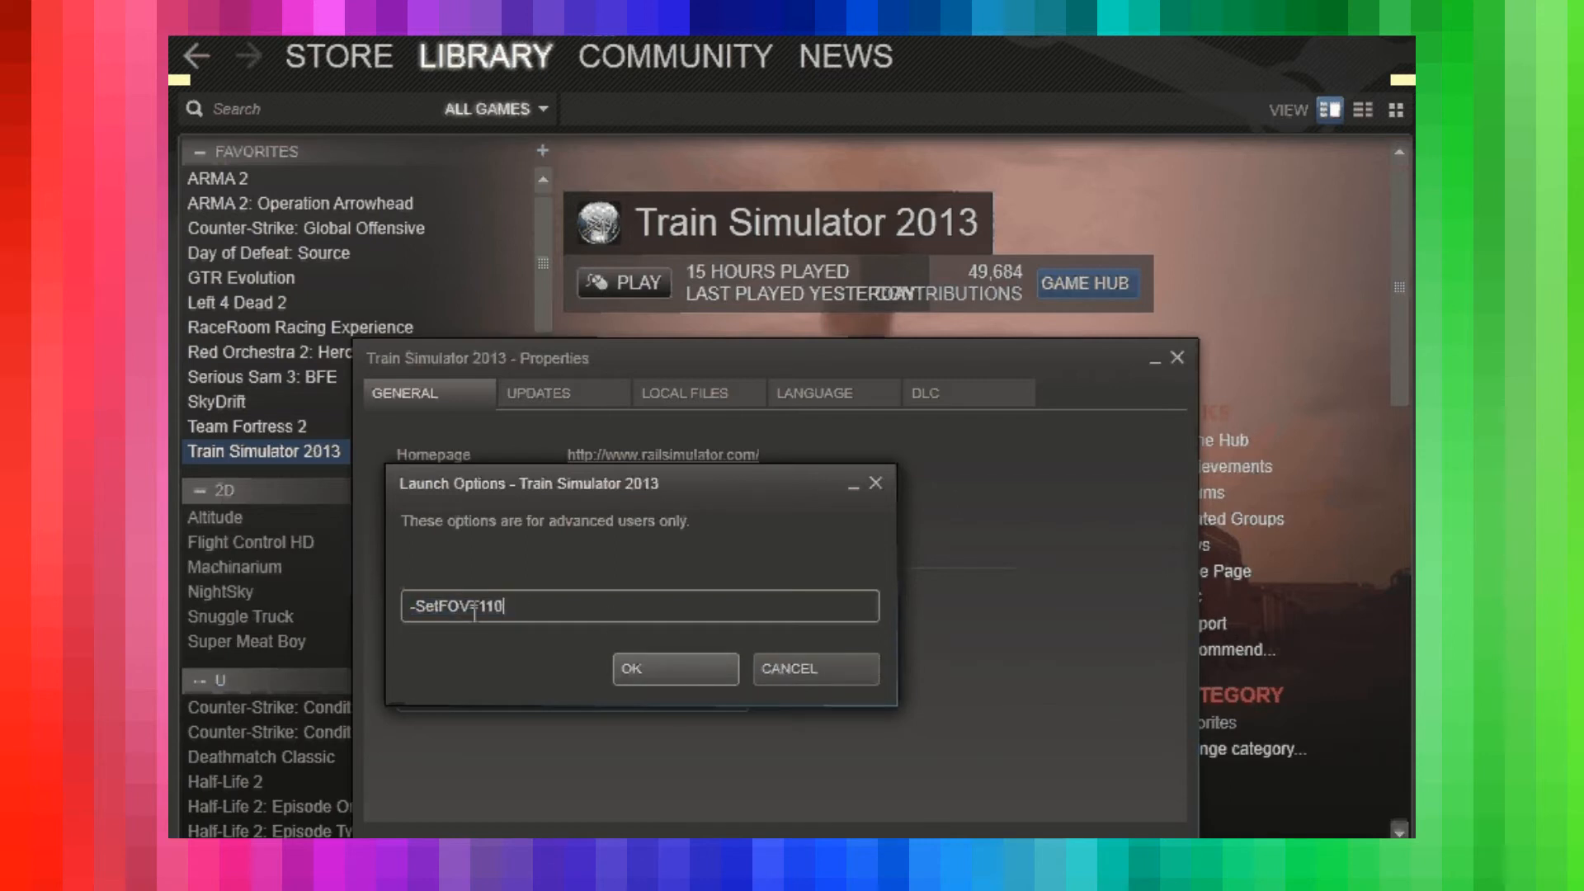
{"action": "key", "text": "BackSpace"}
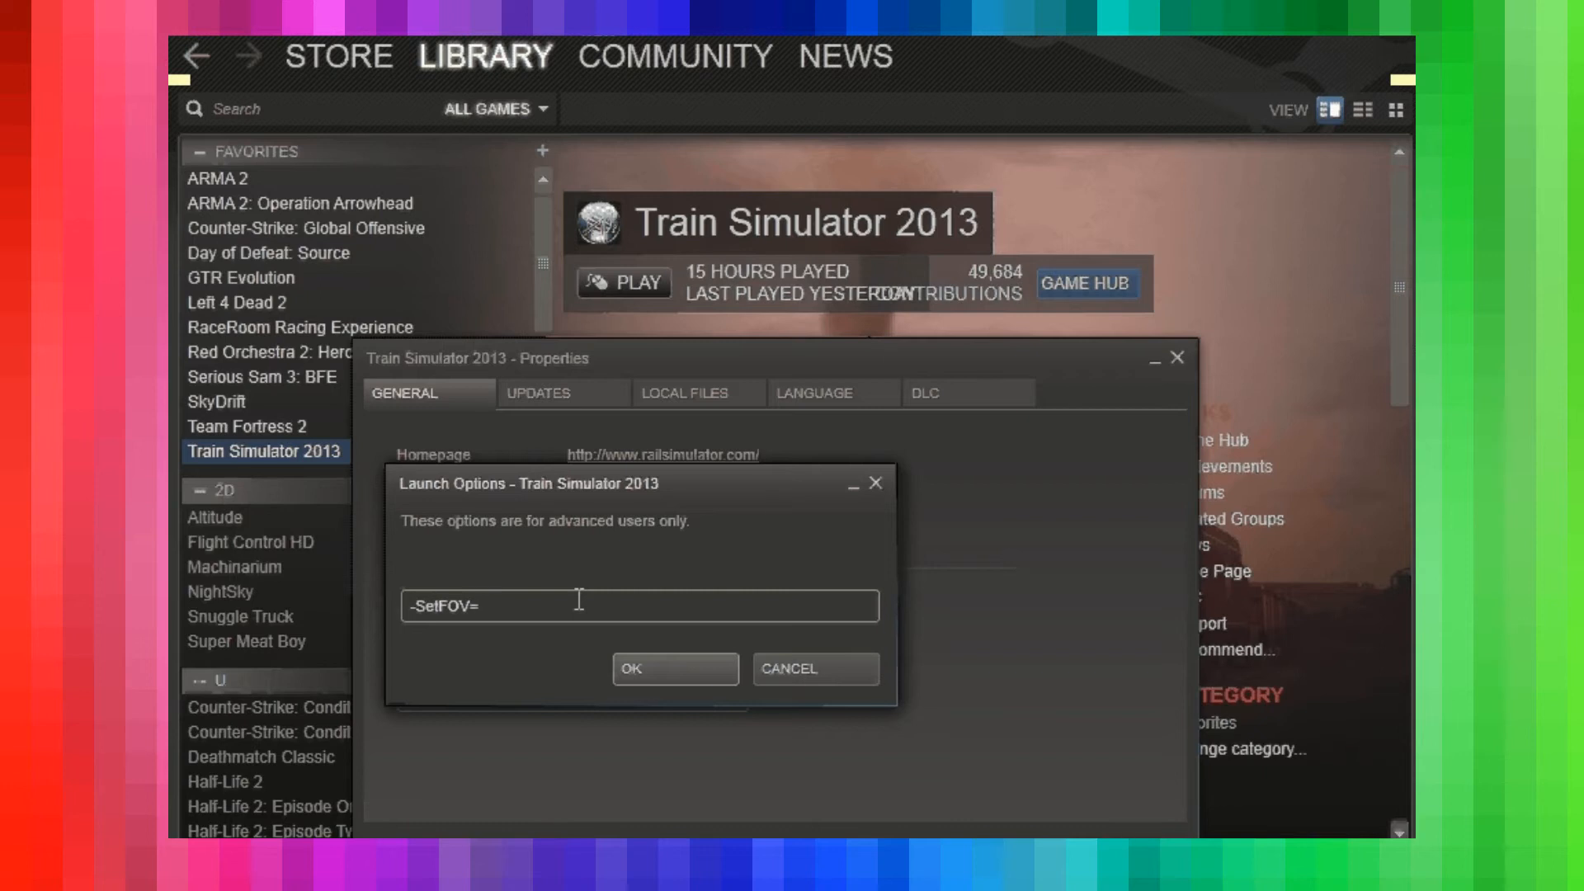
{"action": "type", "text": "110"}
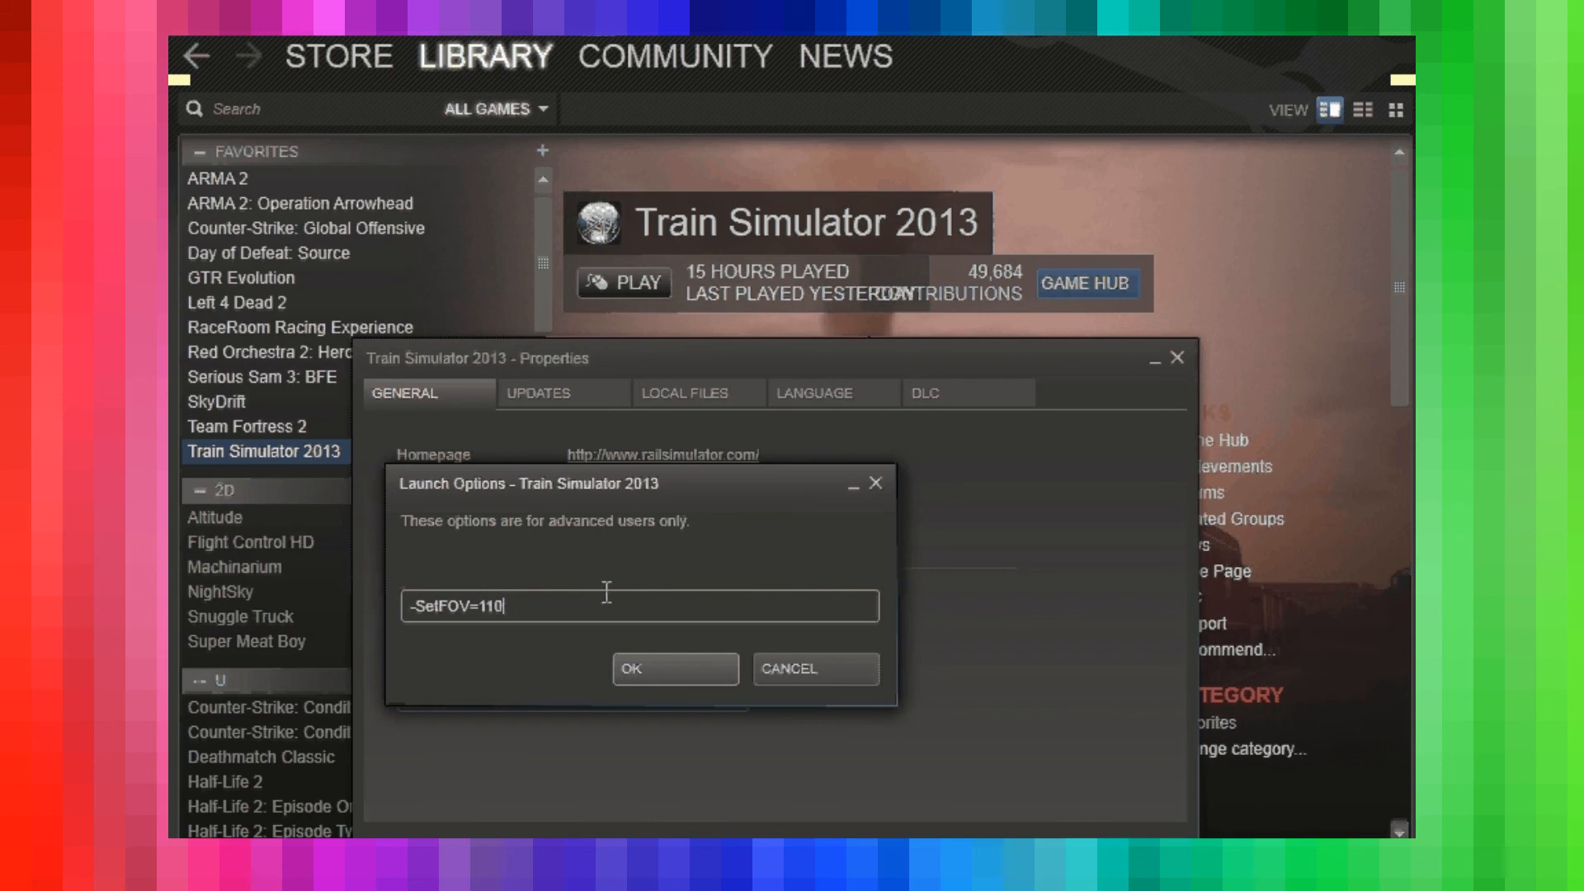
{"action": "mouse_move", "coordinate": [444, 592]}
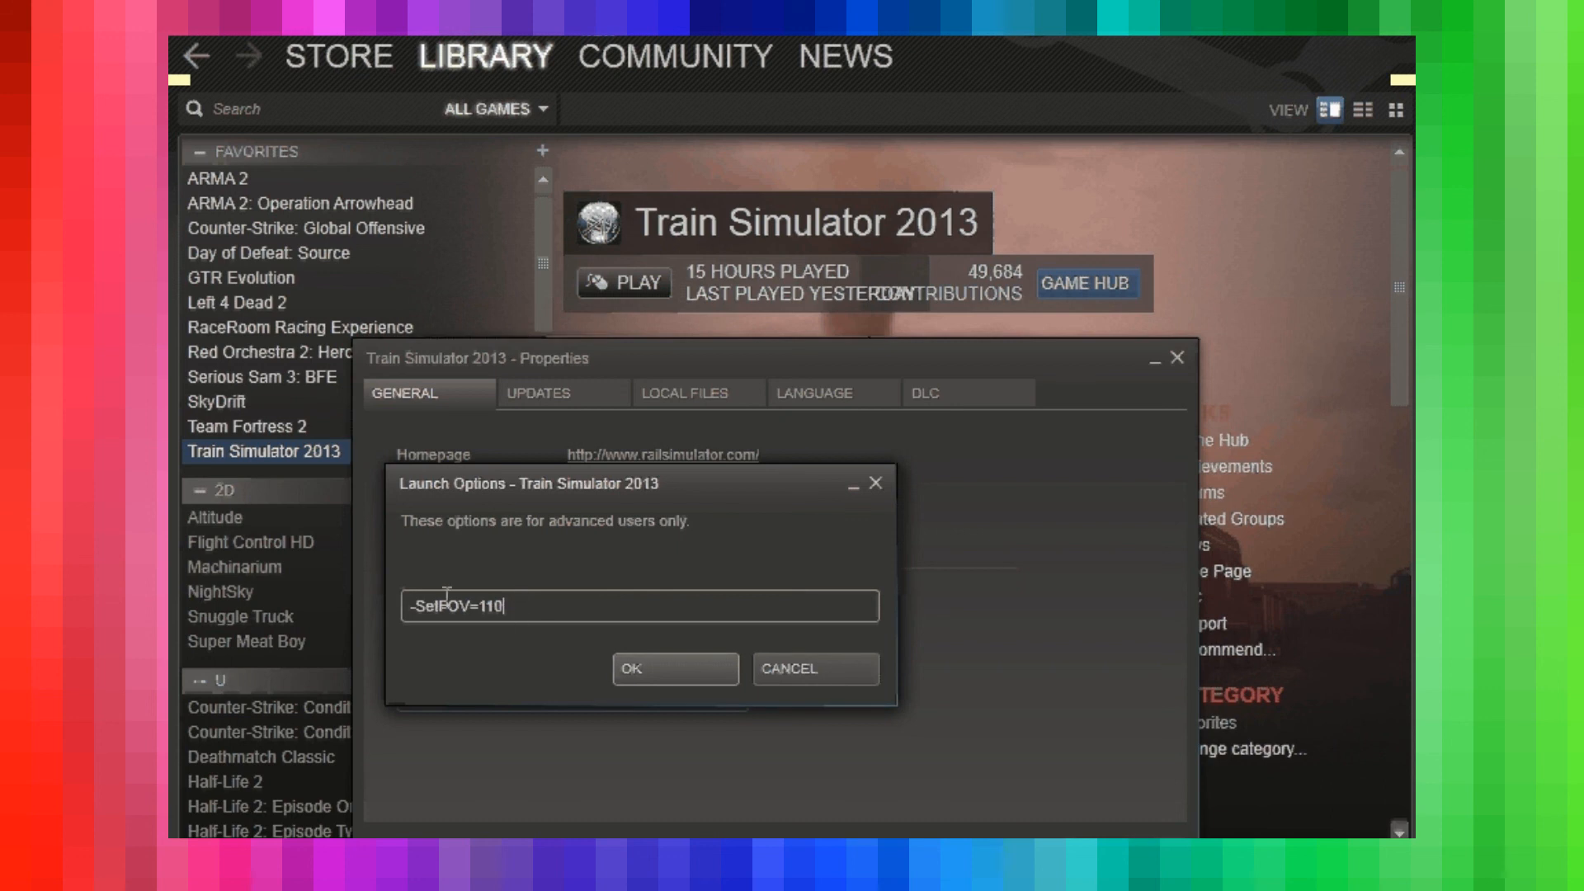
Save the -SetFOV=110 launch option and close the Properties window
{"action": "left_click", "coordinate": [675, 669]}
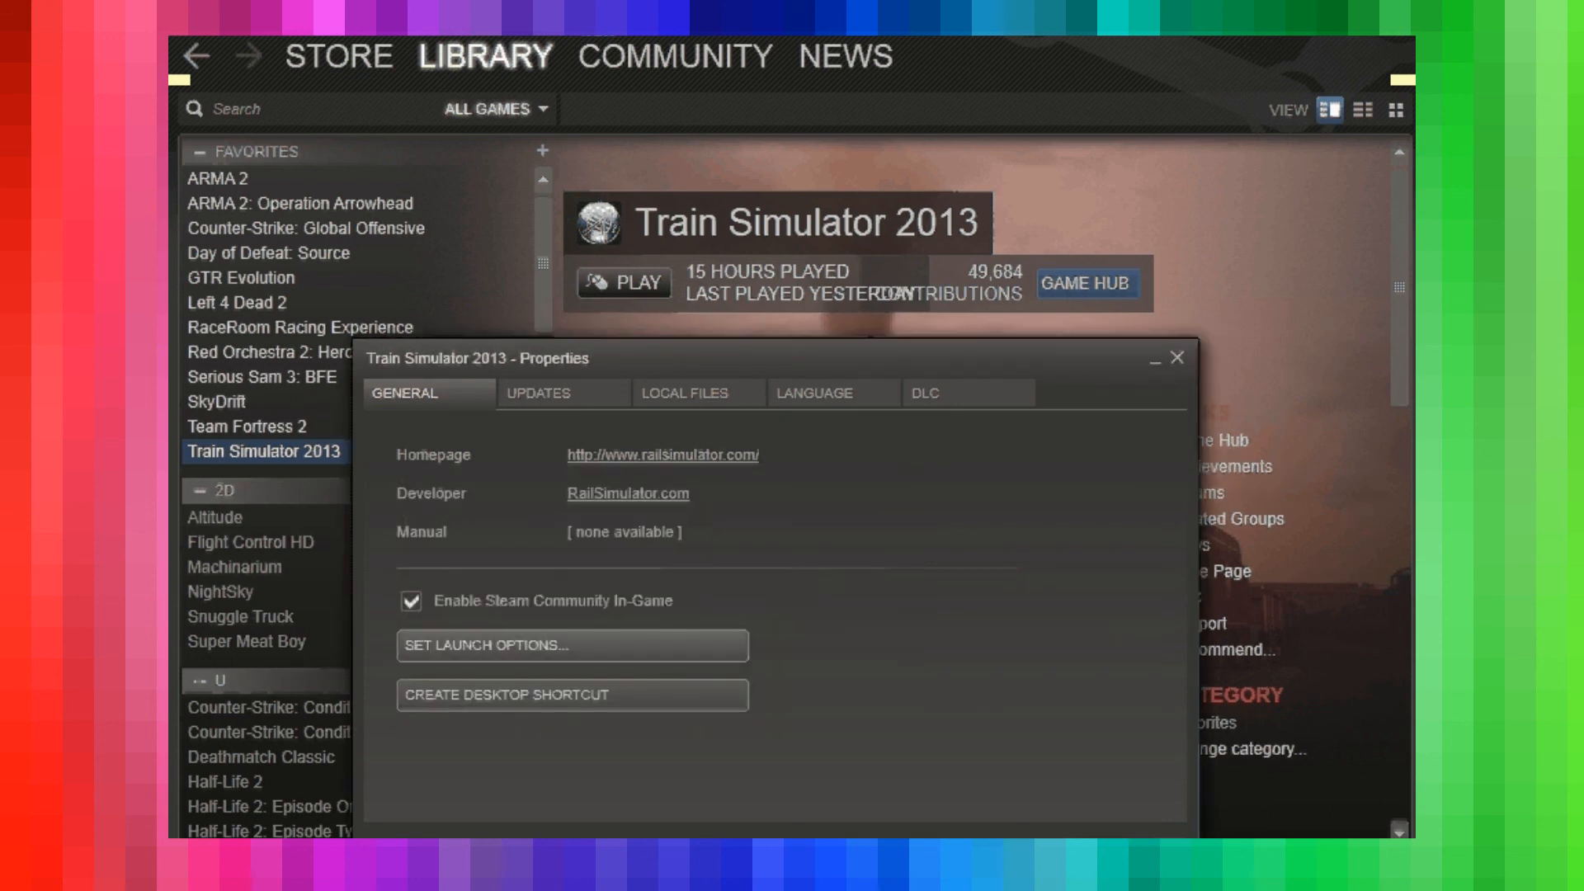
{"action": "left_click", "coordinate": [1175, 358]}
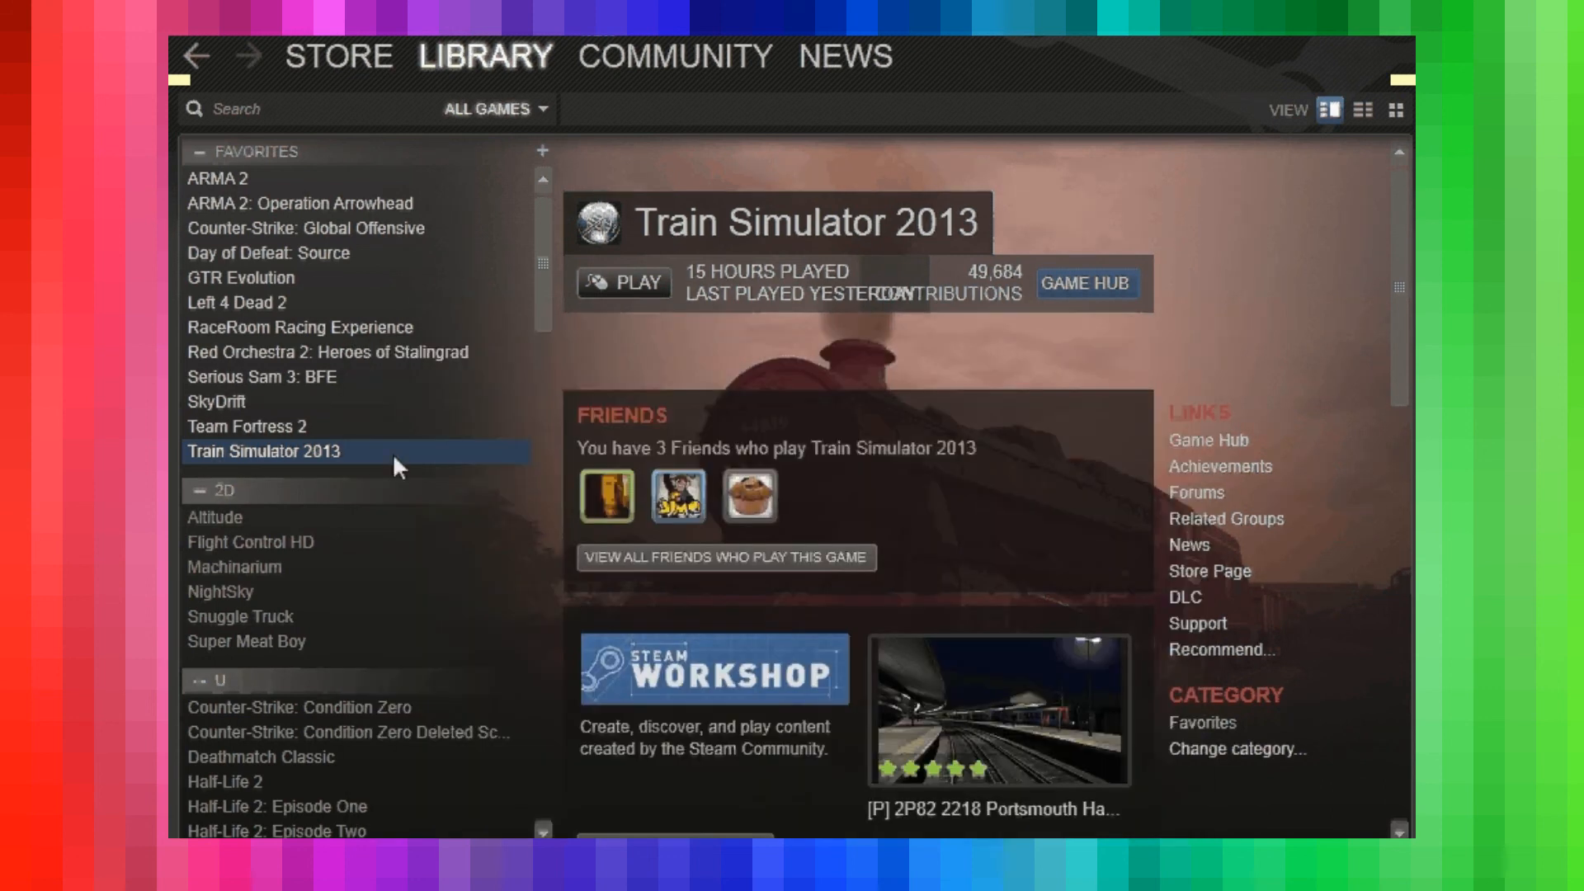
{"action": "mouse_move", "coordinate": [471, 683]}
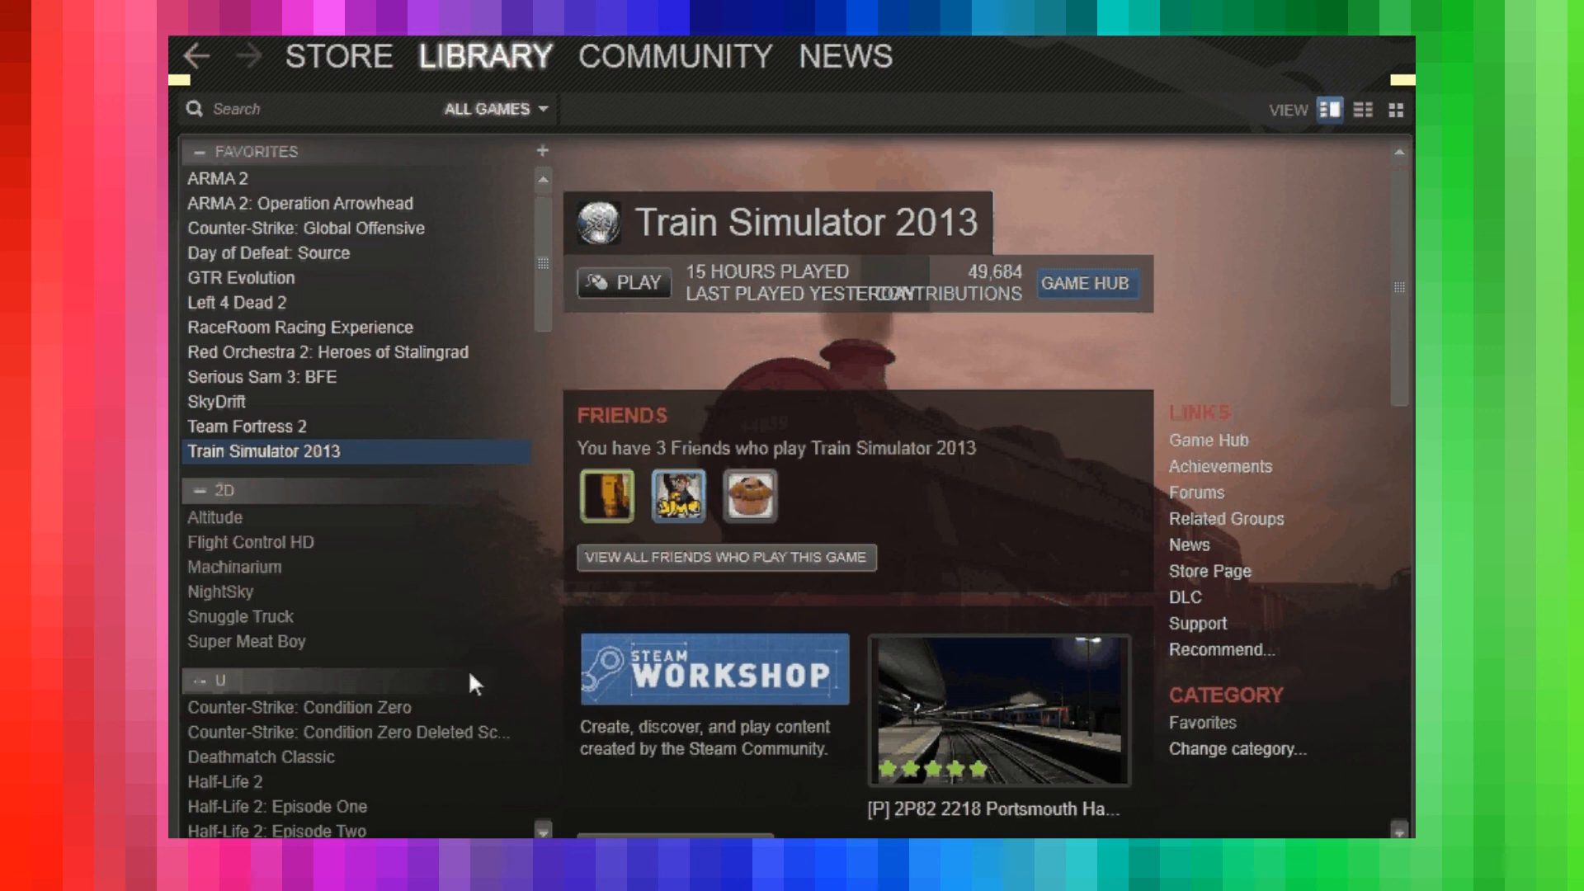